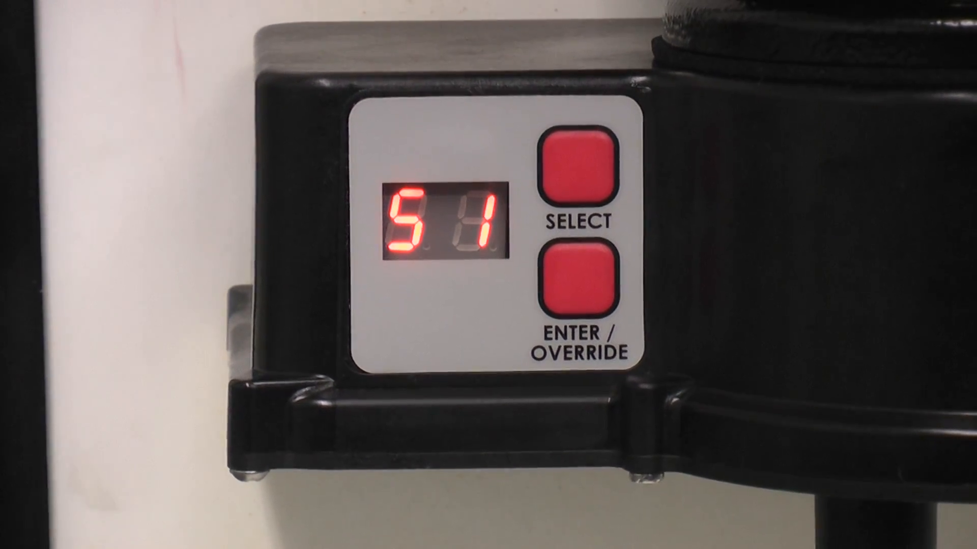
click(573, 284)
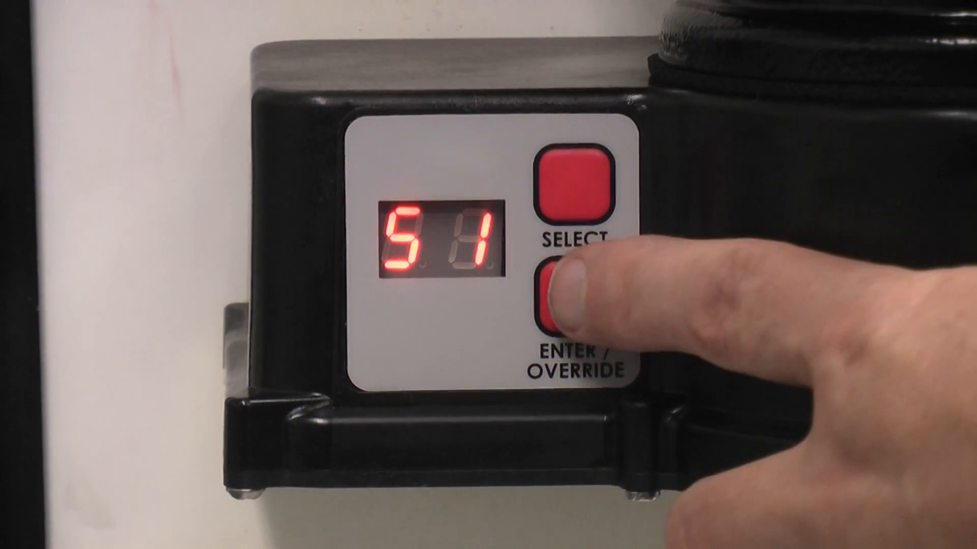
click(570, 302)
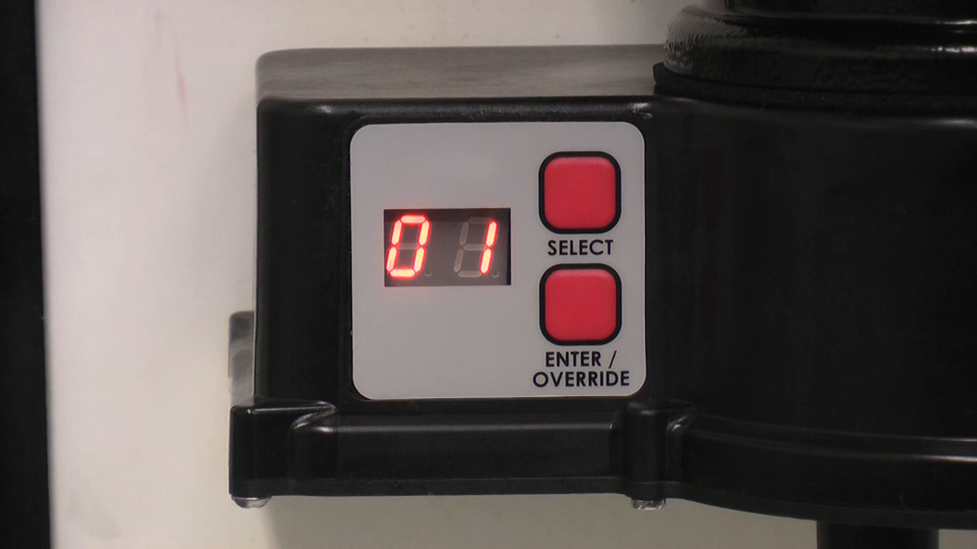
click(579, 196)
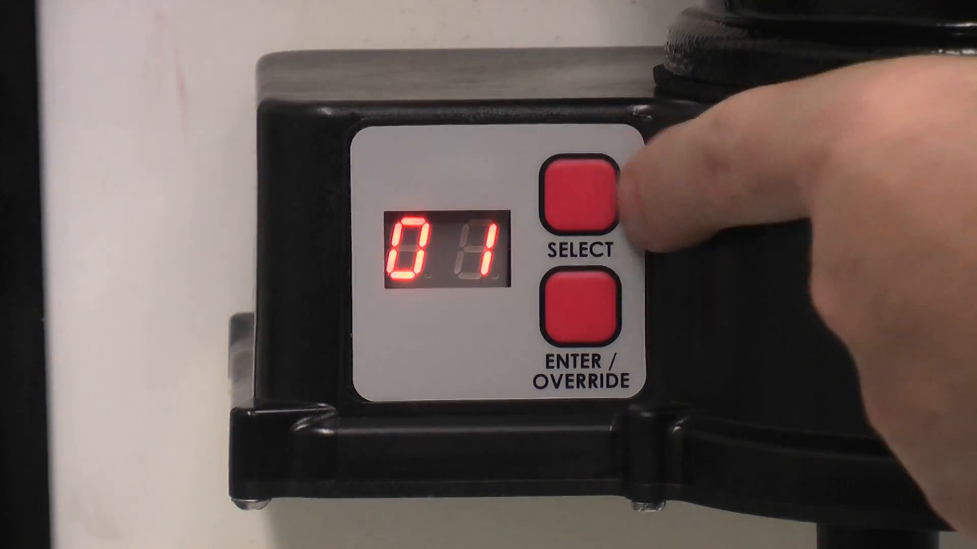
click(575, 196)
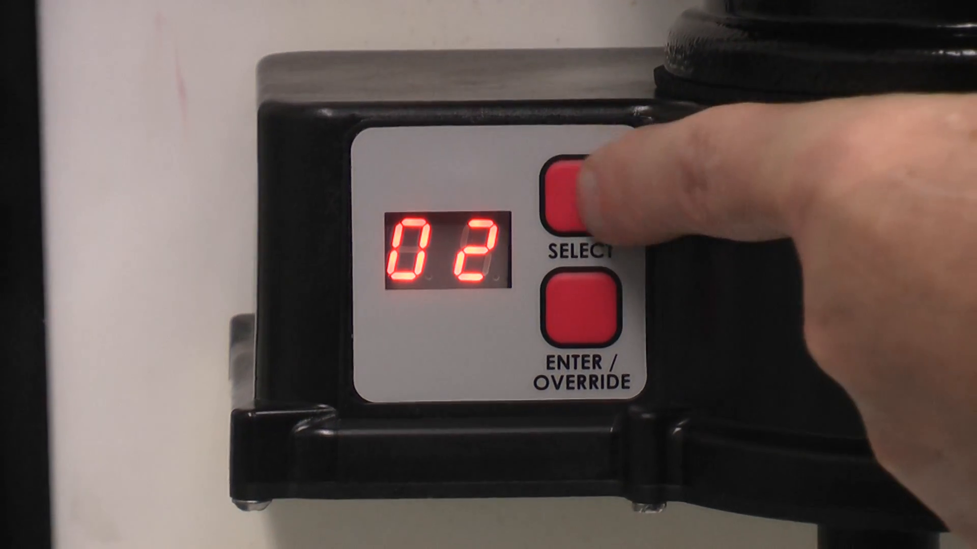
click(573, 199)
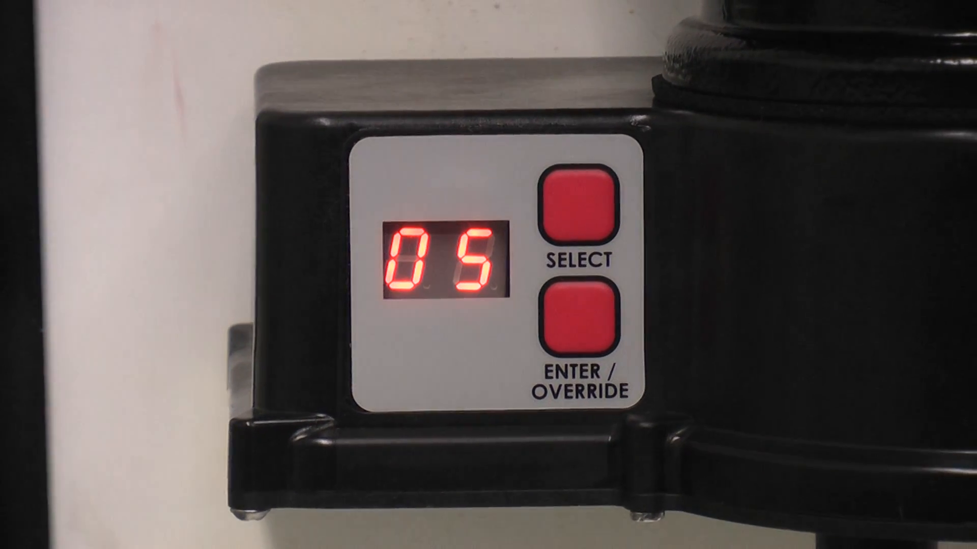
click(574, 318)
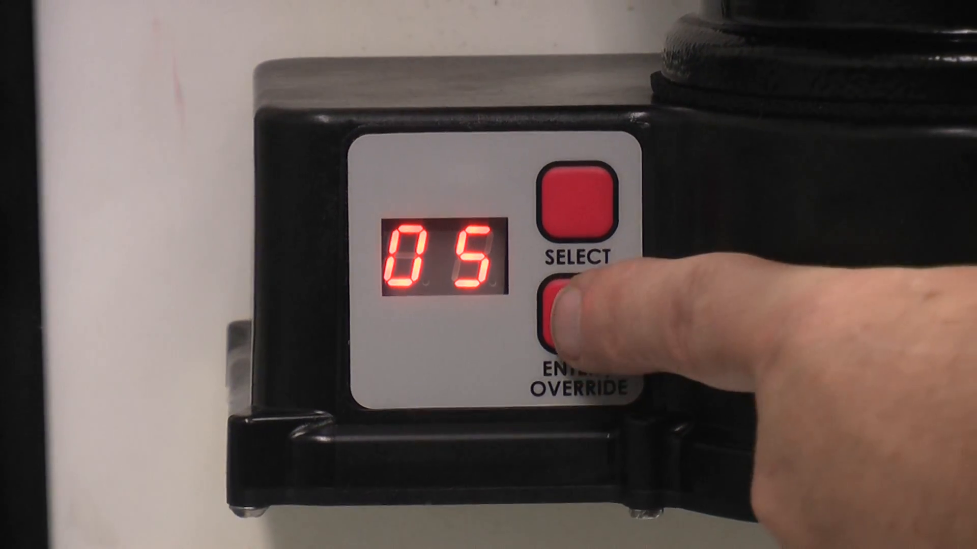
click(572, 318)
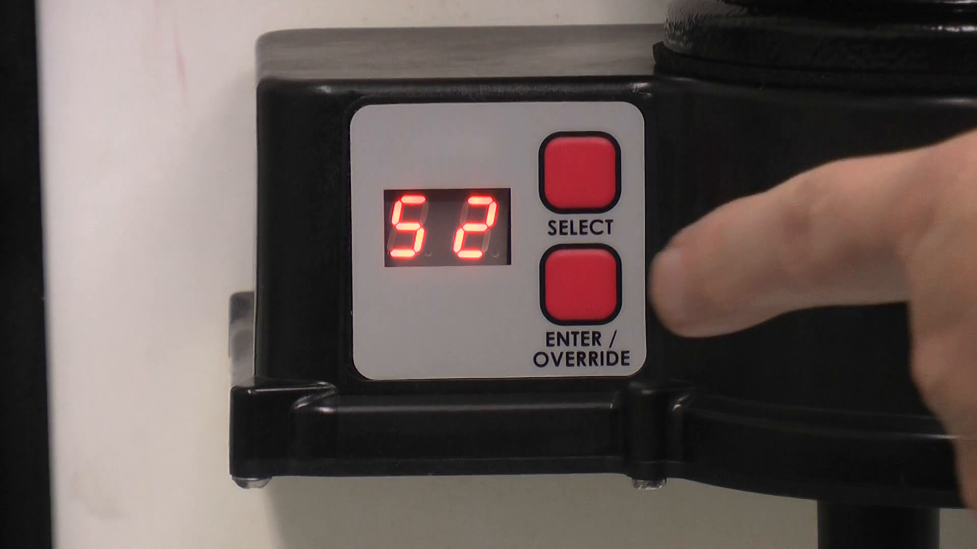
click(576, 284)
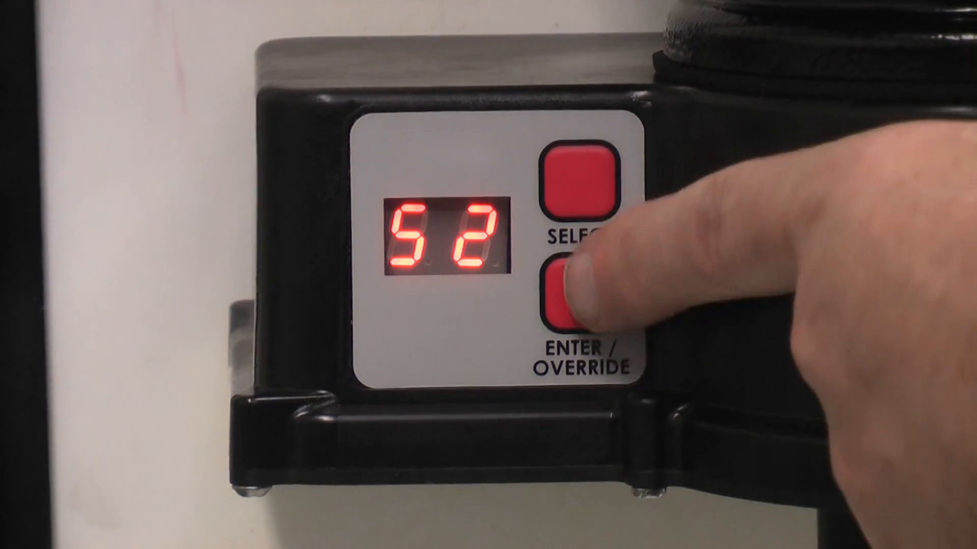
click(576, 299)
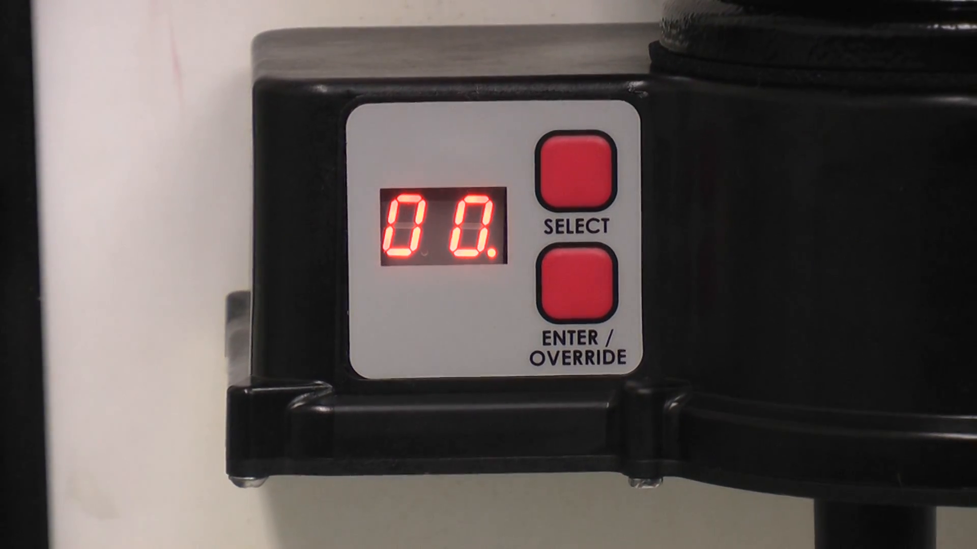
click(573, 168)
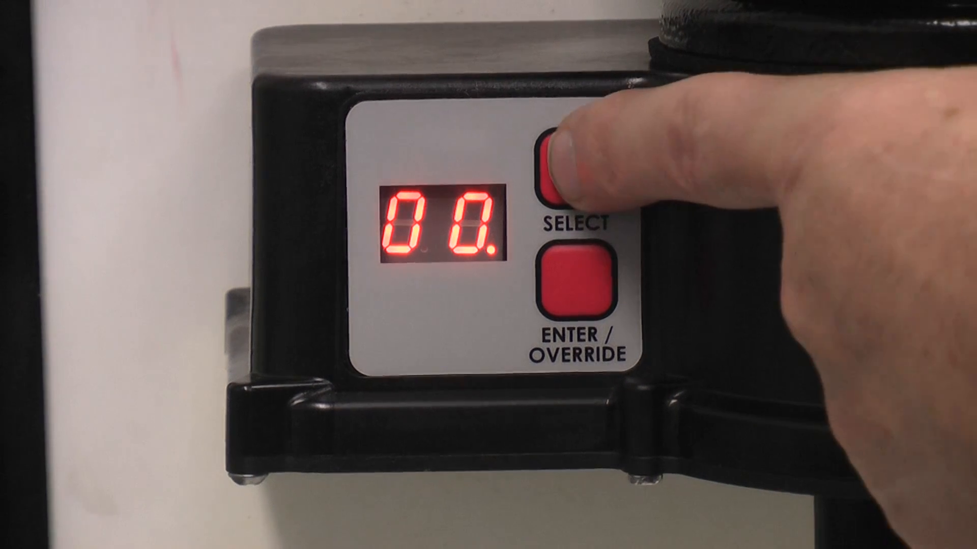
click(576, 171)
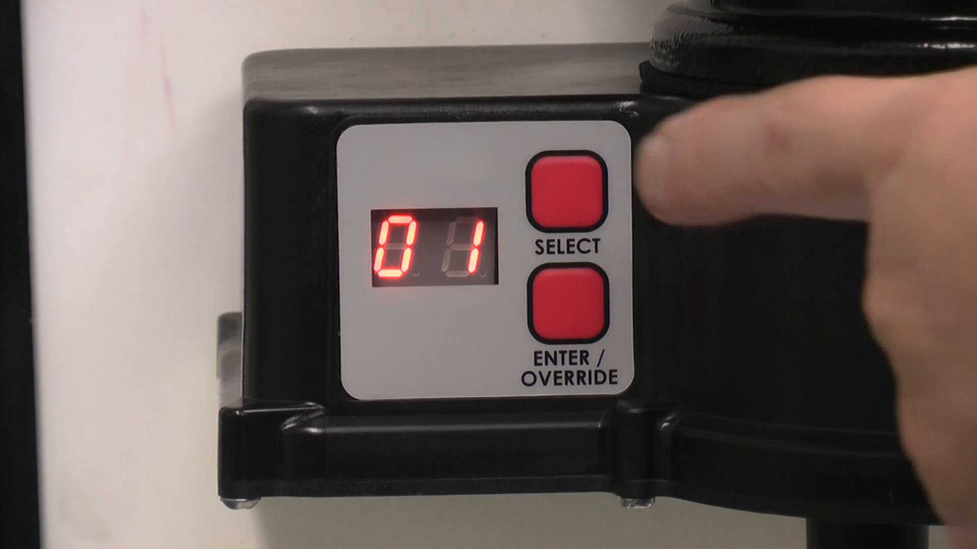
click(565, 193)
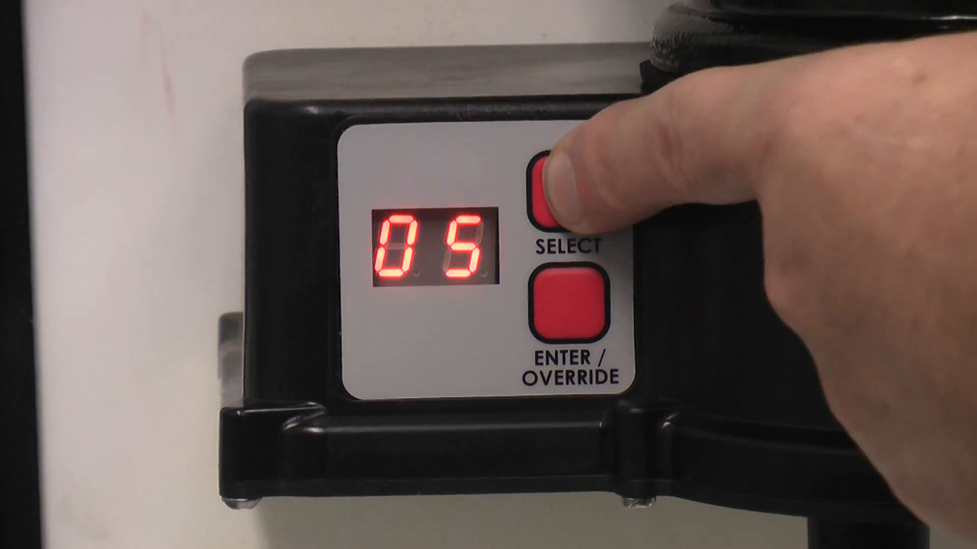
click(568, 196)
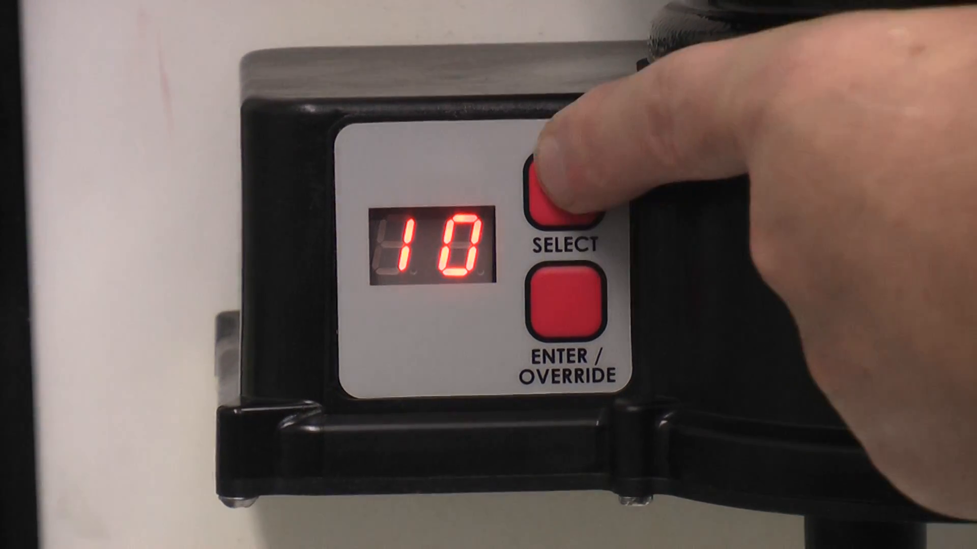
click(560, 194)
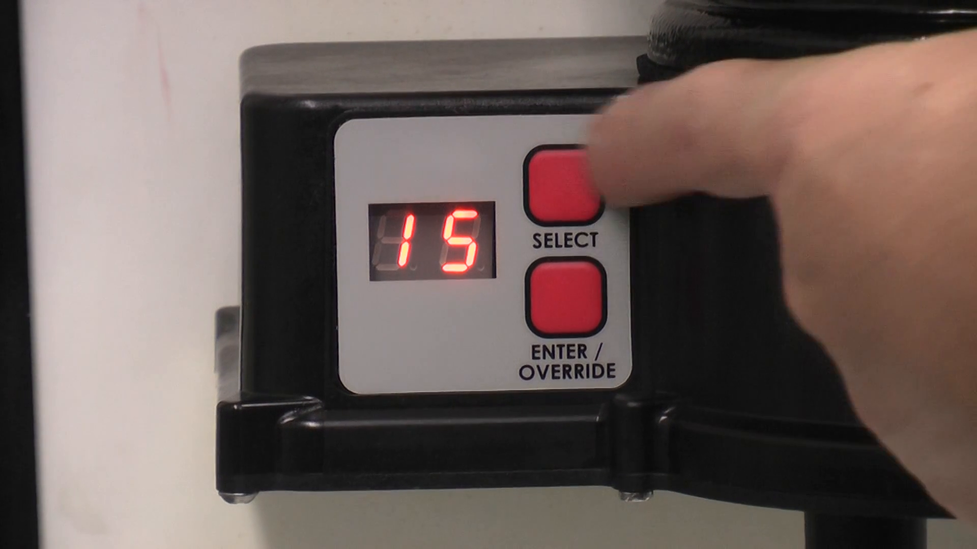
click(564, 300)
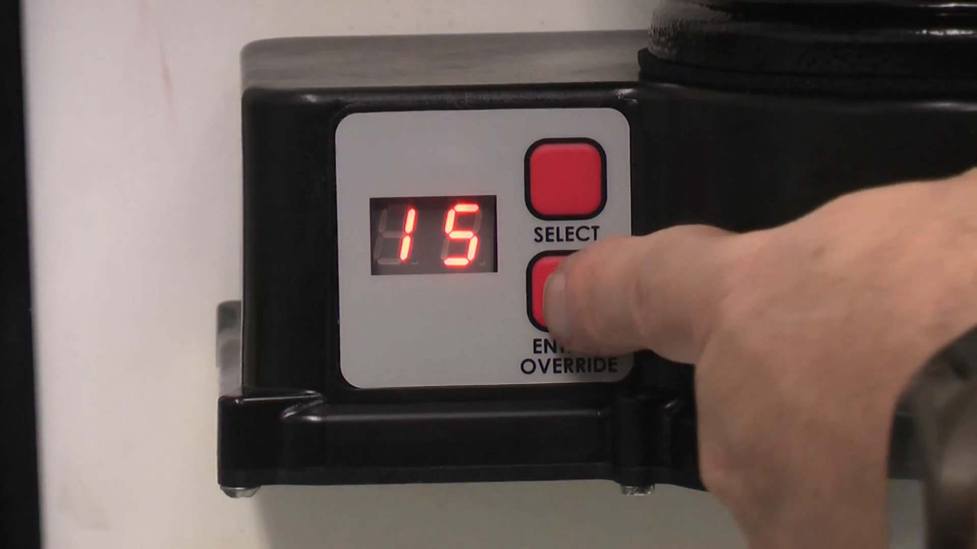
click(564, 299)
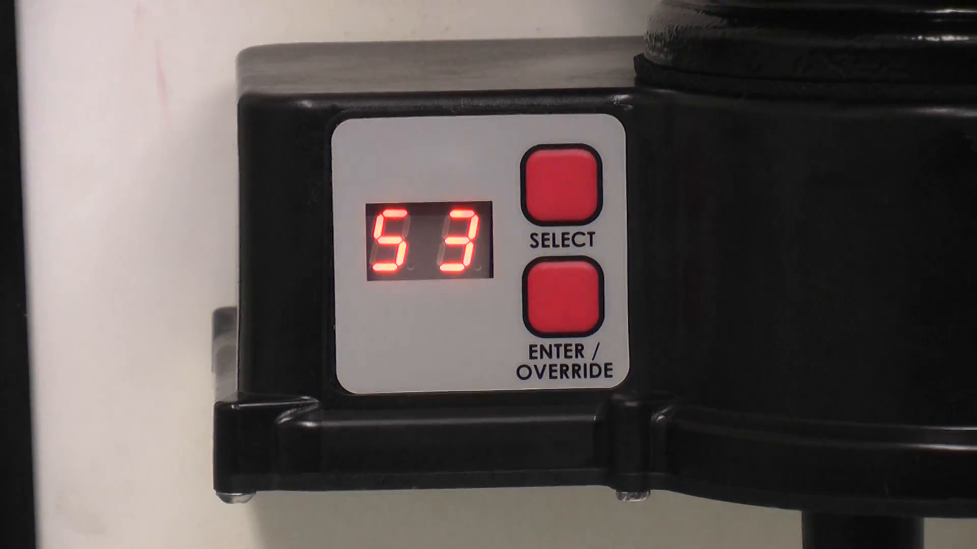
click(561, 188)
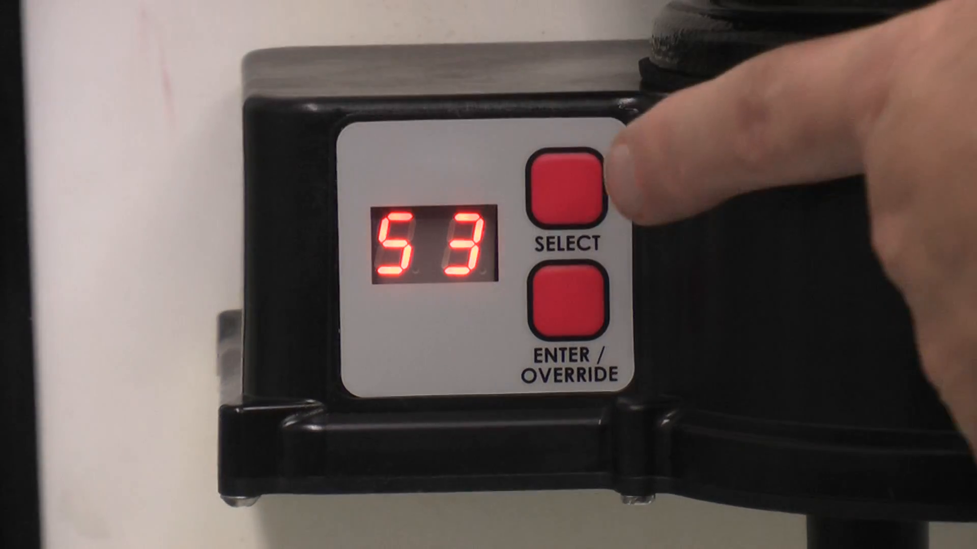
click(564, 190)
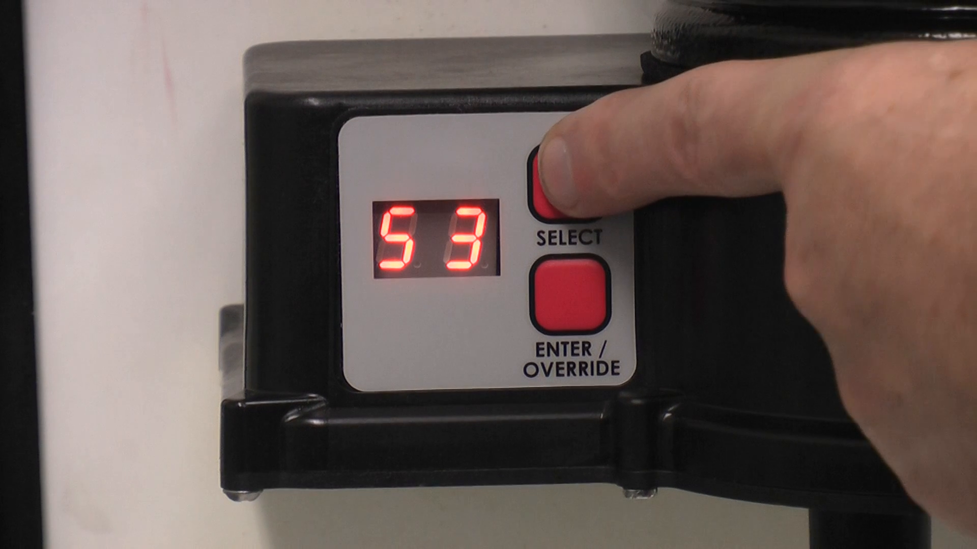
click(567, 190)
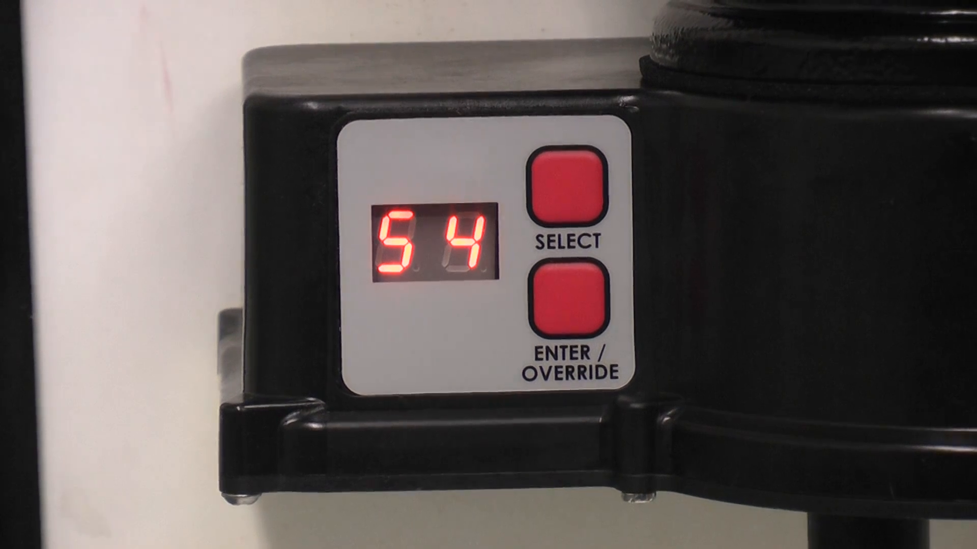
click(566, 182)
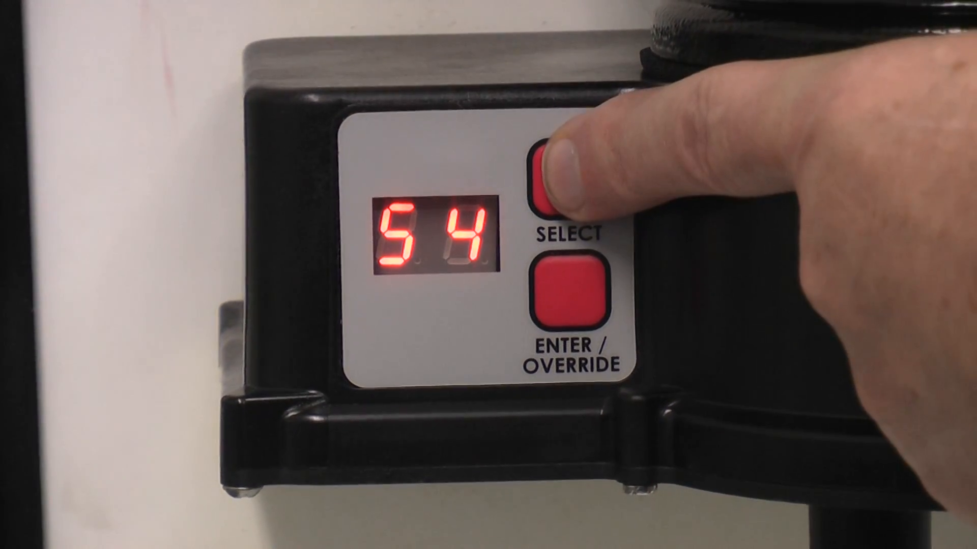
click(568, 187)
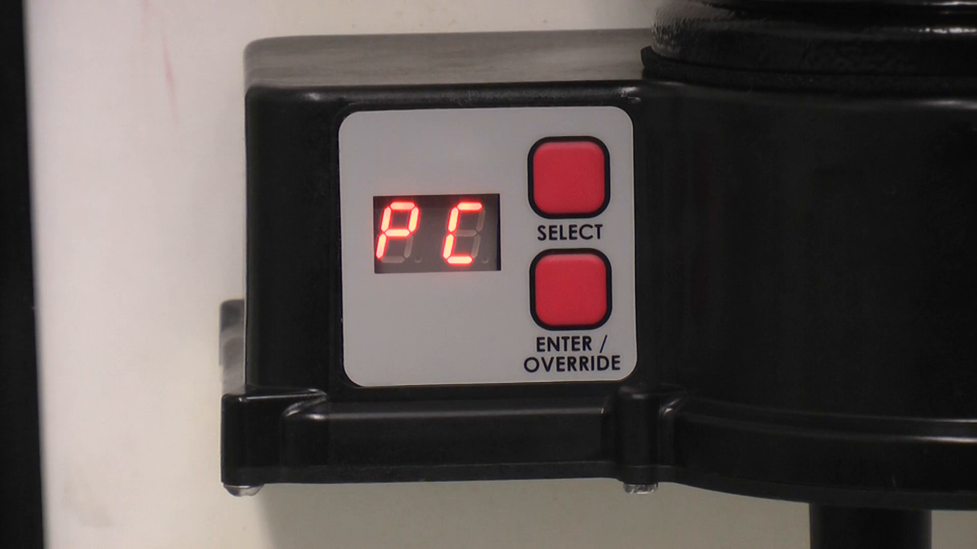